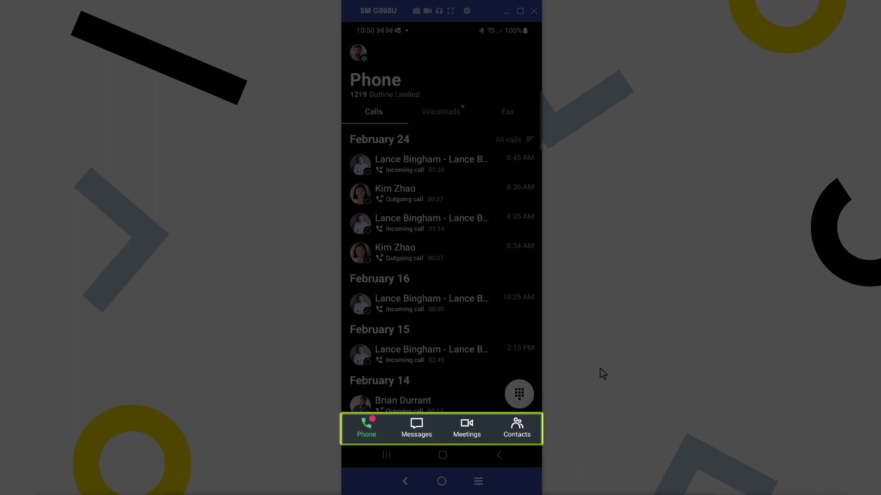
Step: Open GoTo Settings from the profile avatar on the Phone screen
left_click(366, 428)
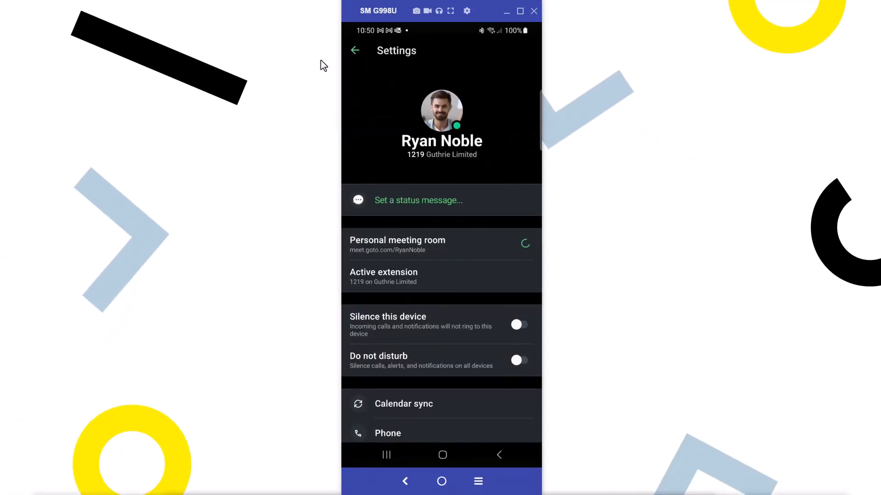
left_click(441, 277)
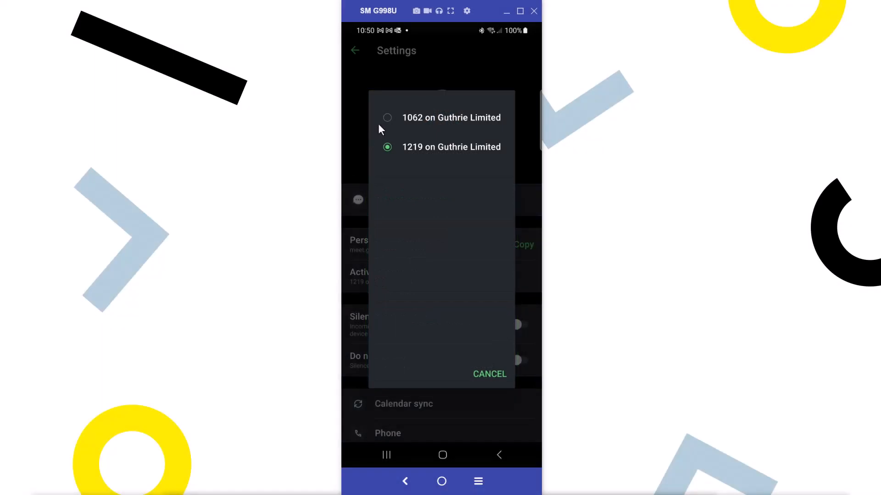
Step: Choose extension 1062 on Guthrie Limited in the extension picker
left_click(489, 374)
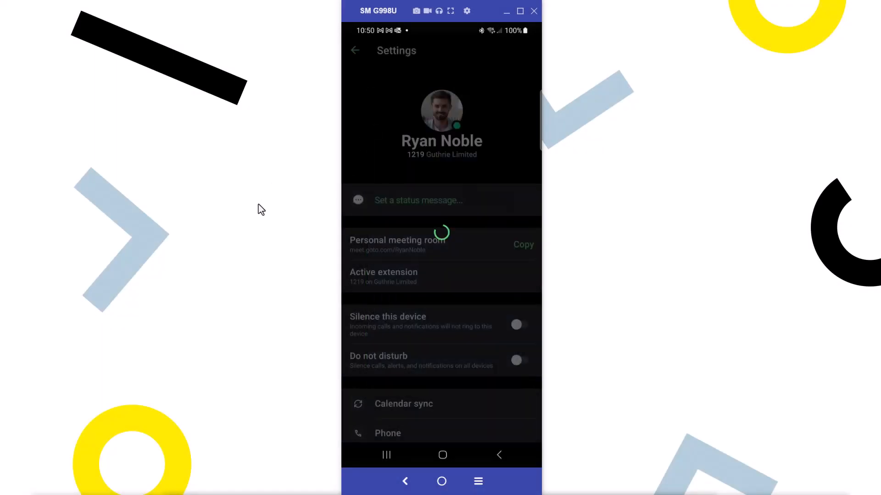